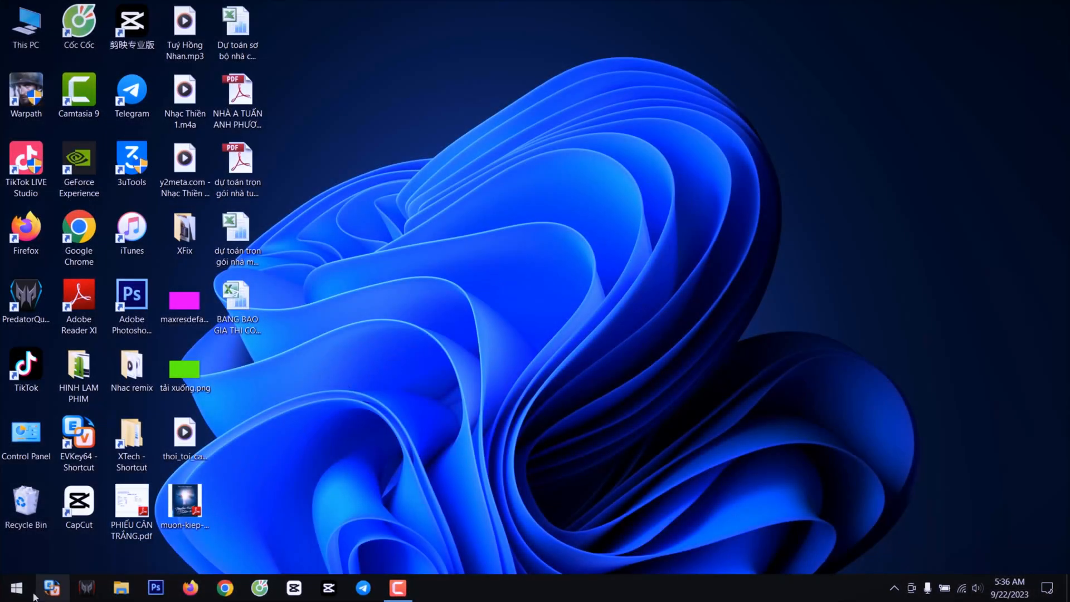
# Launch Disk Management from the Start menu and initialize the 465.75 GB Disk 1 as GPT.
pyautogui.rightClick(14, 587)
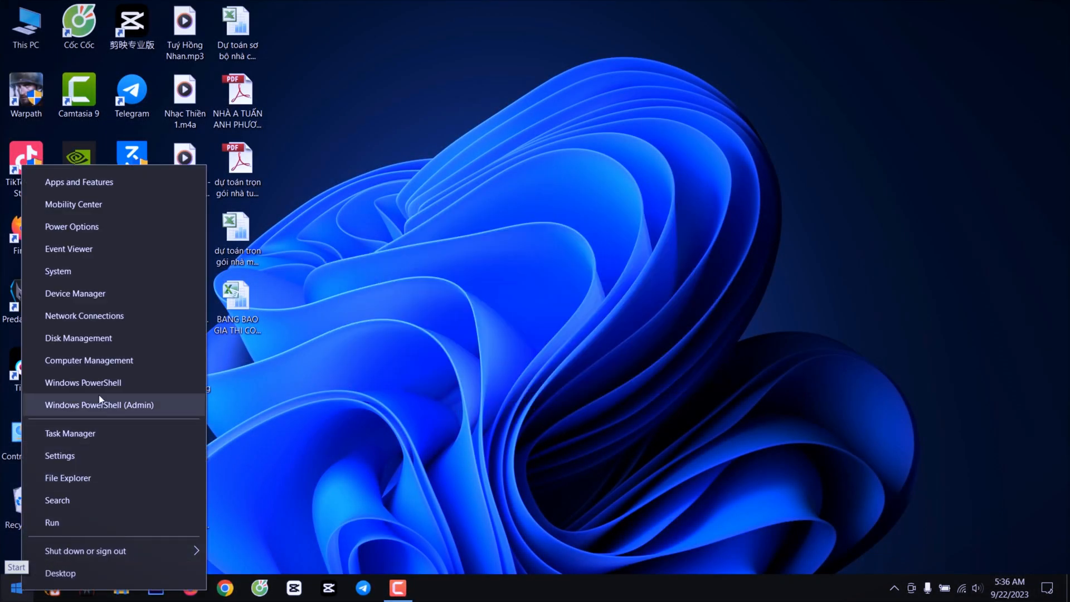
pyautogui.click(78, 336)
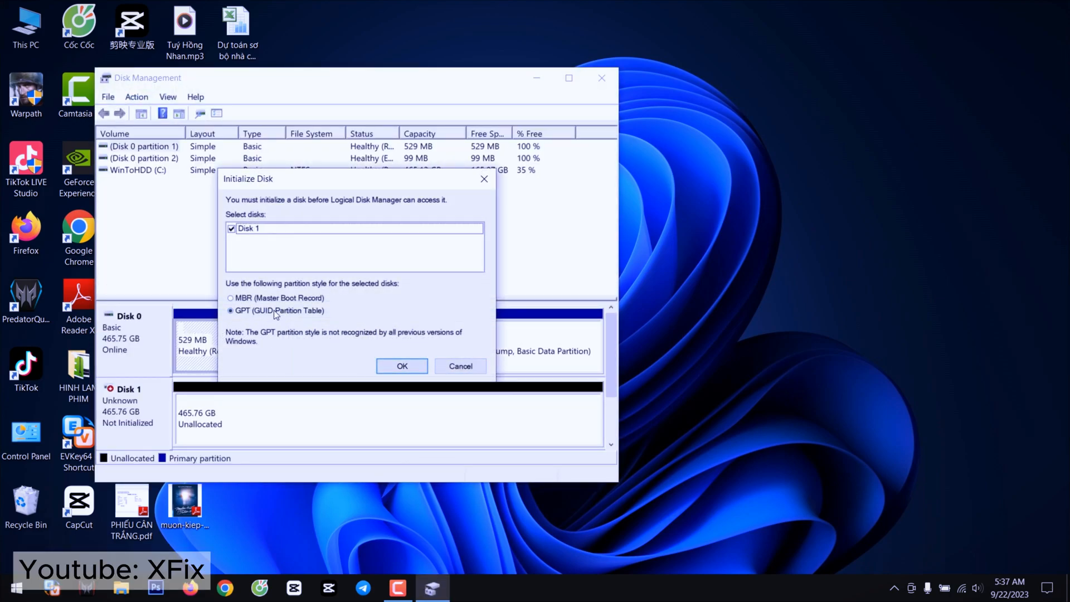
pyautogui.click(402, 365)
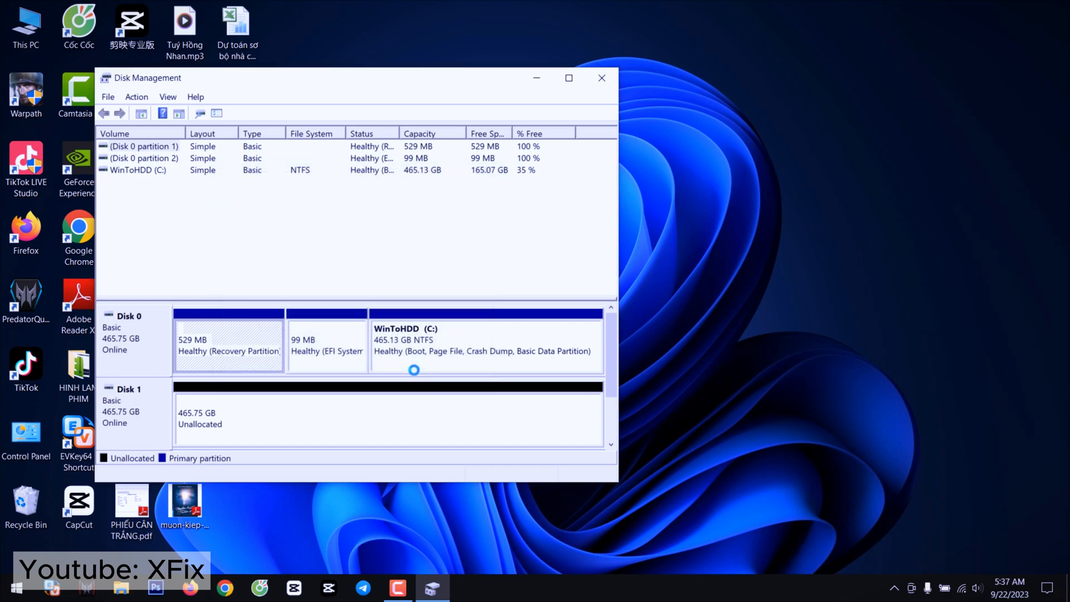
pyautogui.rightClick(273, 412)
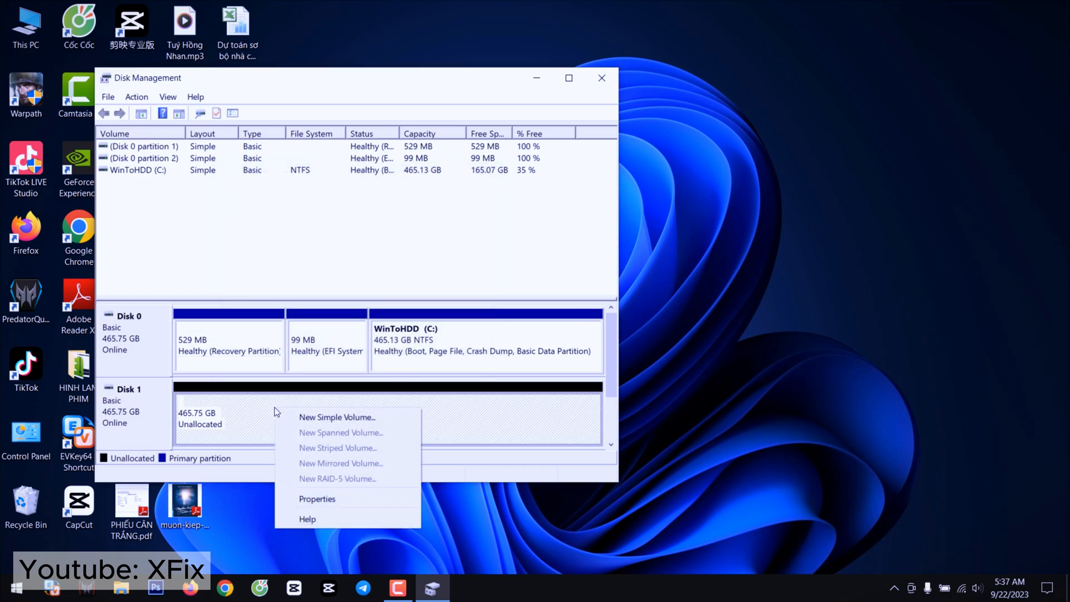
# Create a full-size NTFS simple volume on Disk 1 with drive letter D via the New Simple Volume wizard.
pyautogui.click(337, 417)
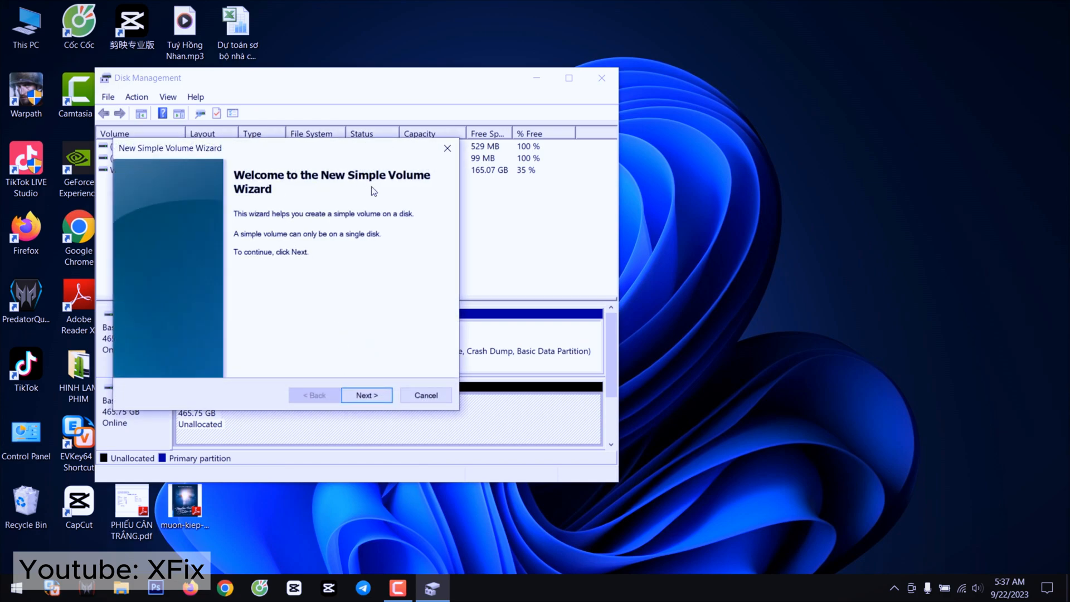
pyautogui.click(367, 394)
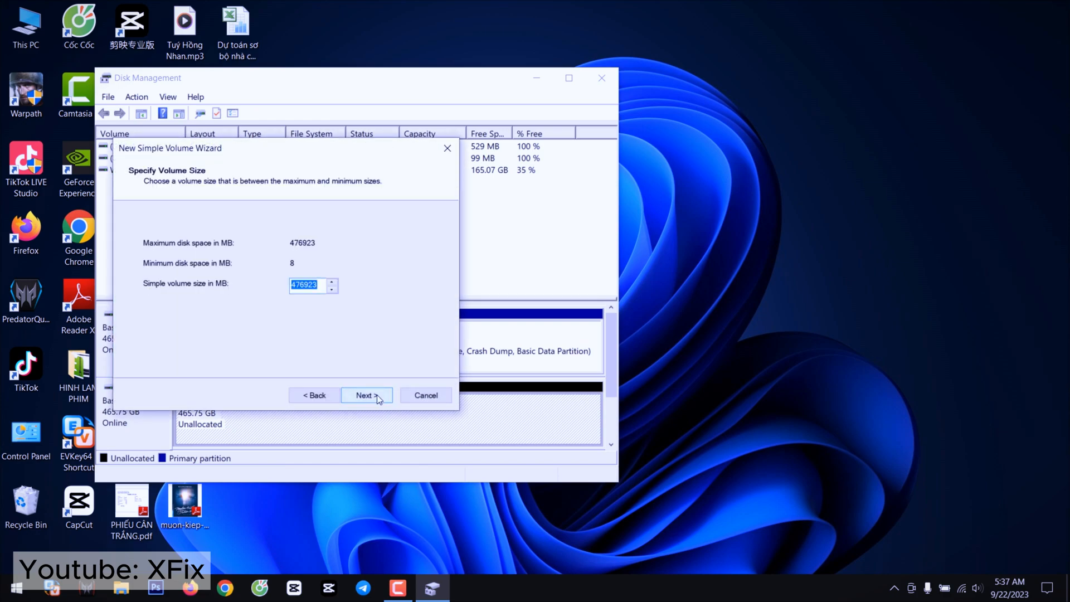
pyautogui.moveTo(354, 367)
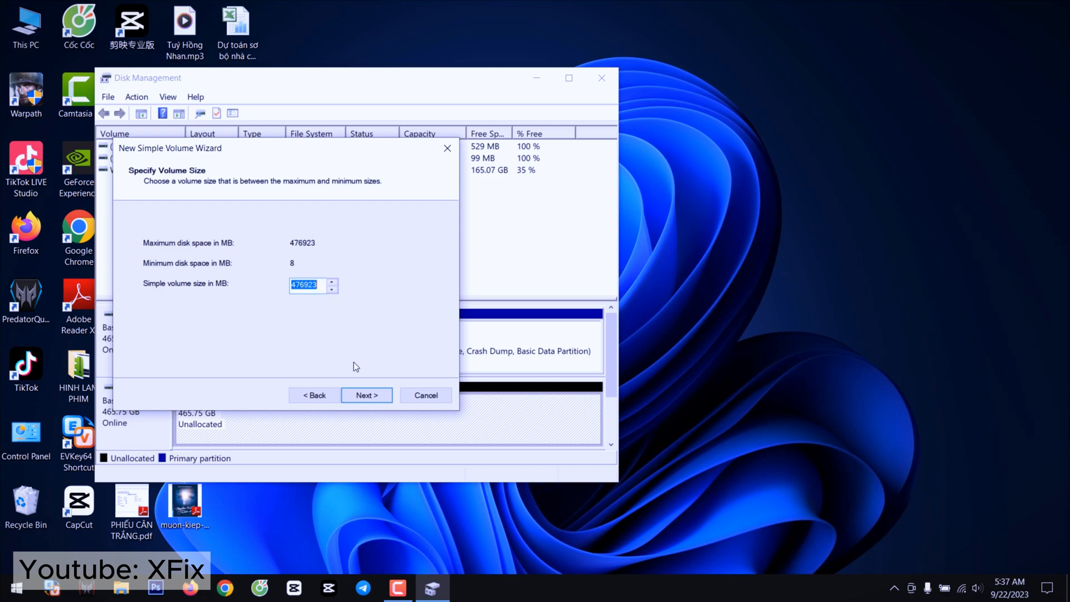
pyautogui.click(365, 395)
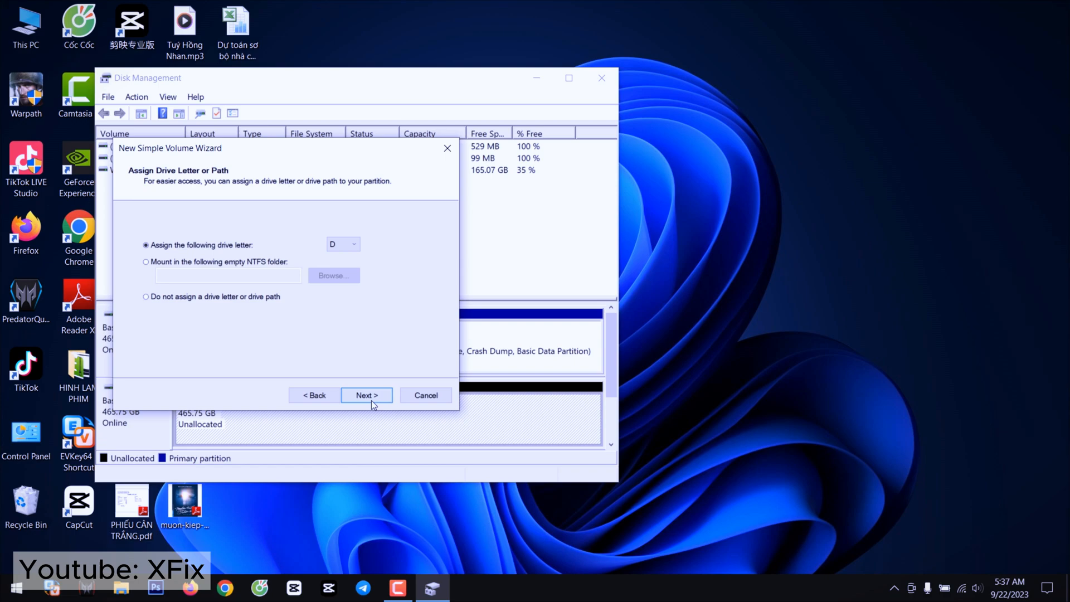
pyautogui.click(365, 394)
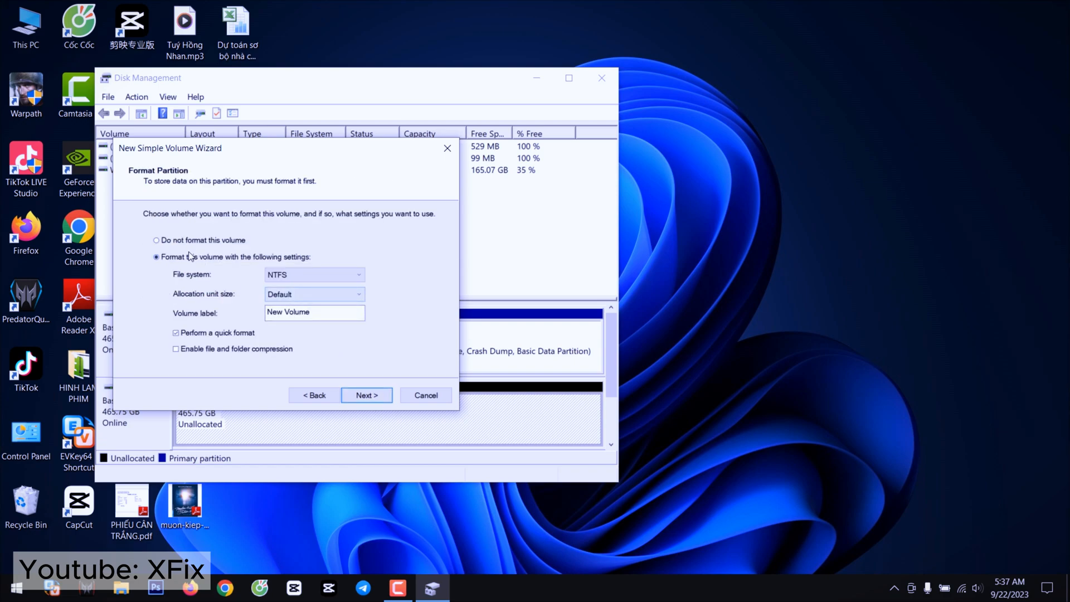
pyautogui.click(367, 395)
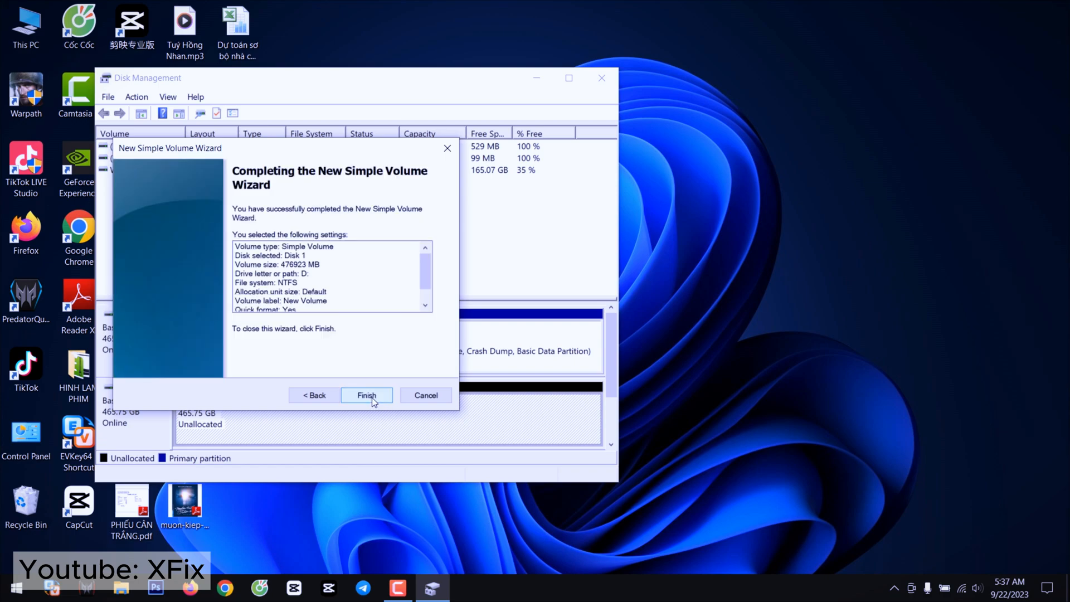
pyautogui.click(365, 395)
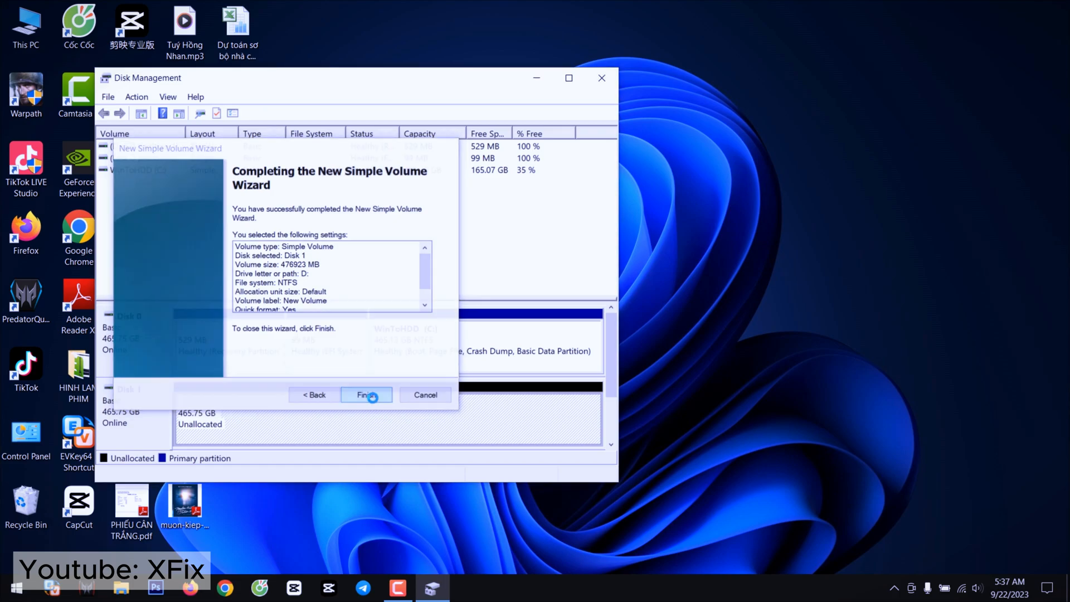
pyautogui.click(367, 395)
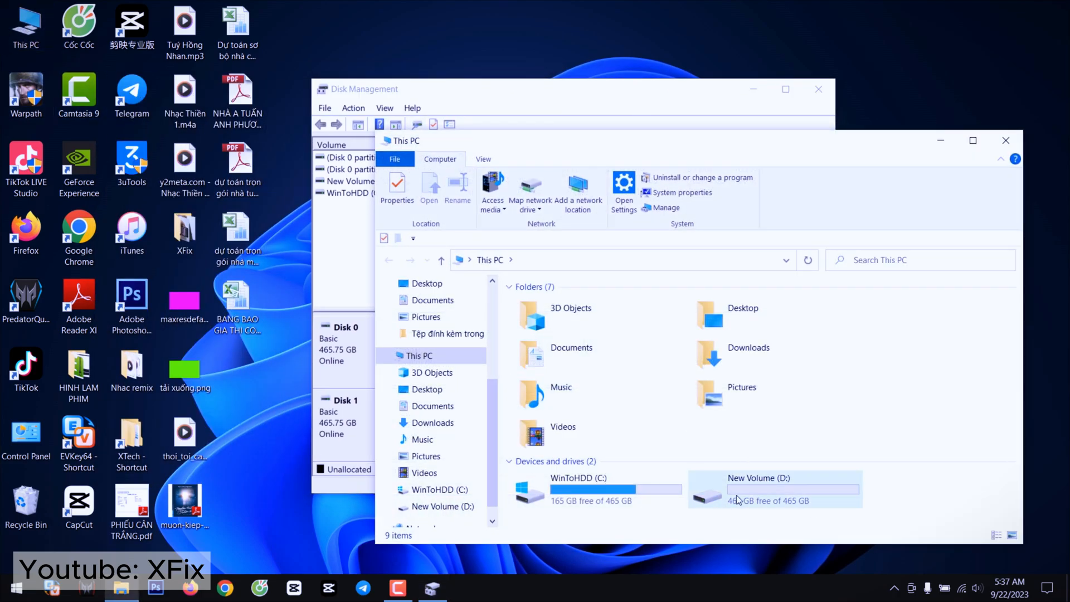
# Select New Volume (D:) in This PC to begin renaming it.
pyautogui.click(775, 489)
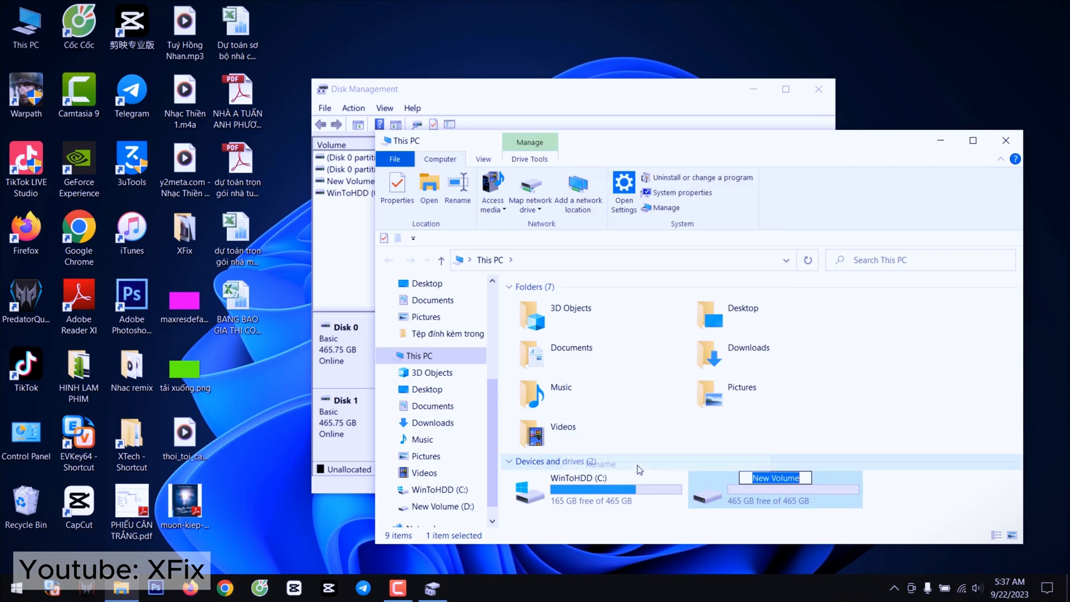
# Rename drive D: to 'Tuan Anh' with administrator approval and view its empty contents.
pyautogui.write('Tuan Anh')
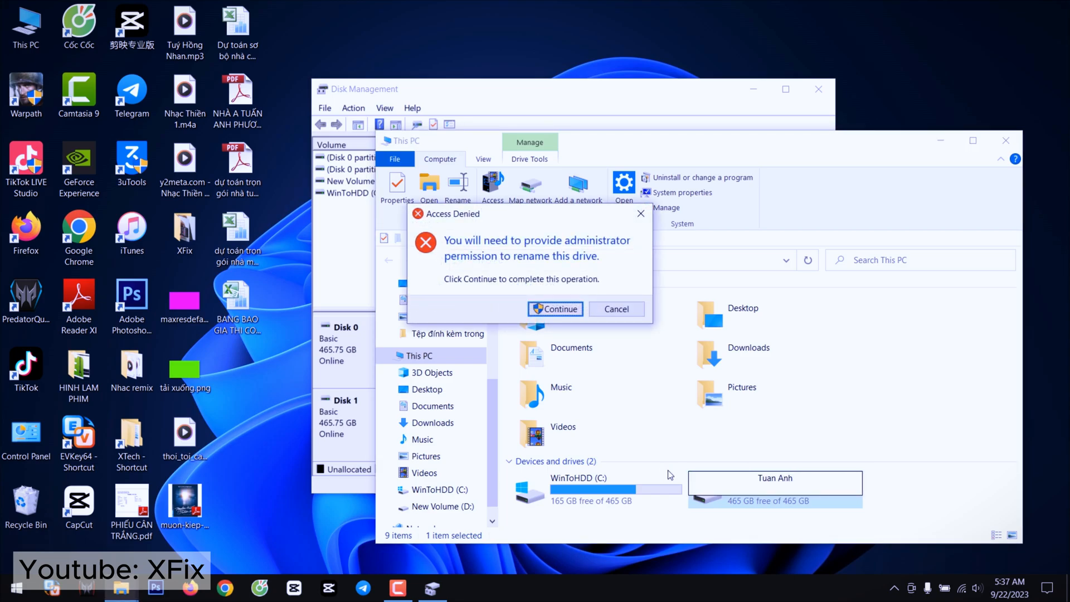
pyautogui.click(555, 309)
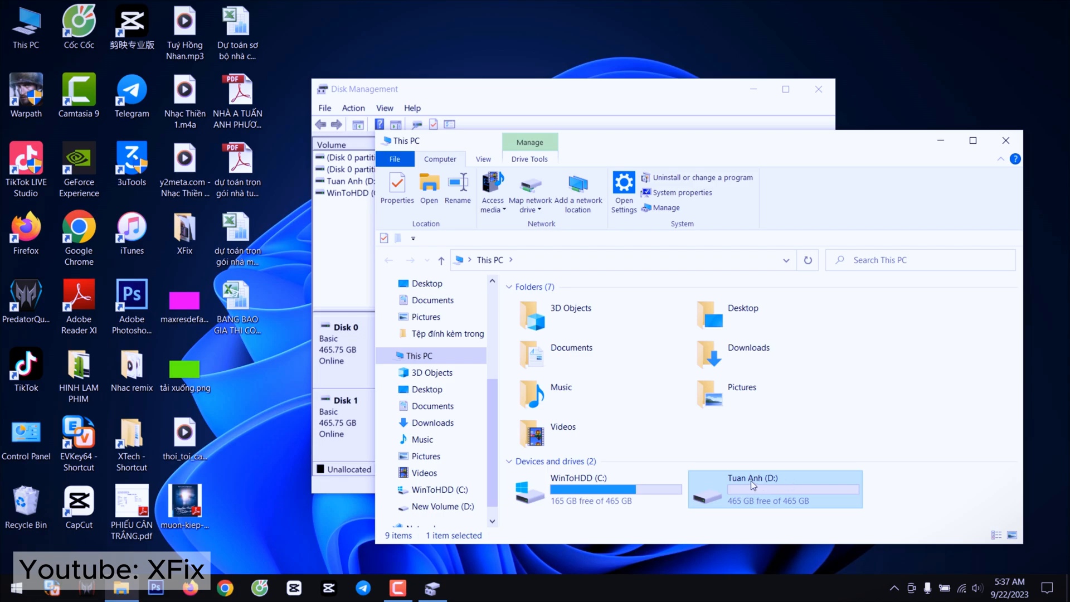
pyautogui.doubleClick(750, 485)
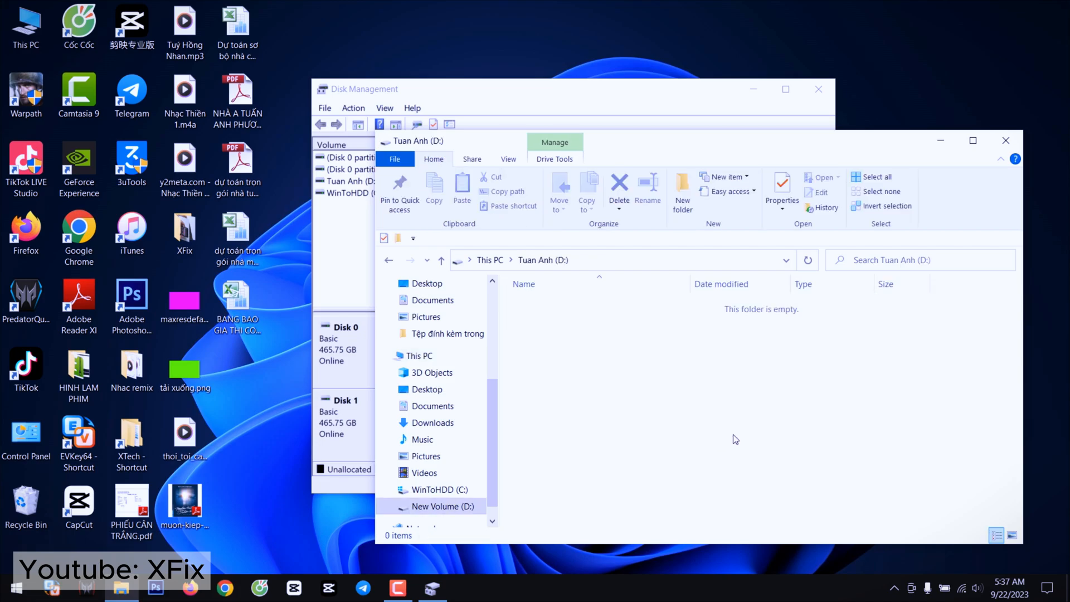